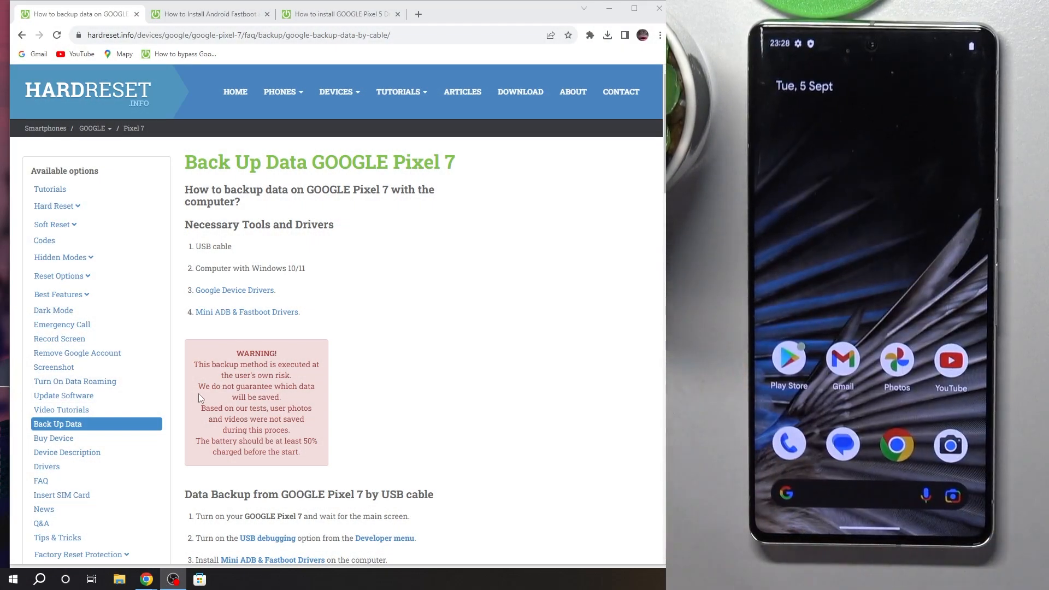
mouse_move(234, 290)
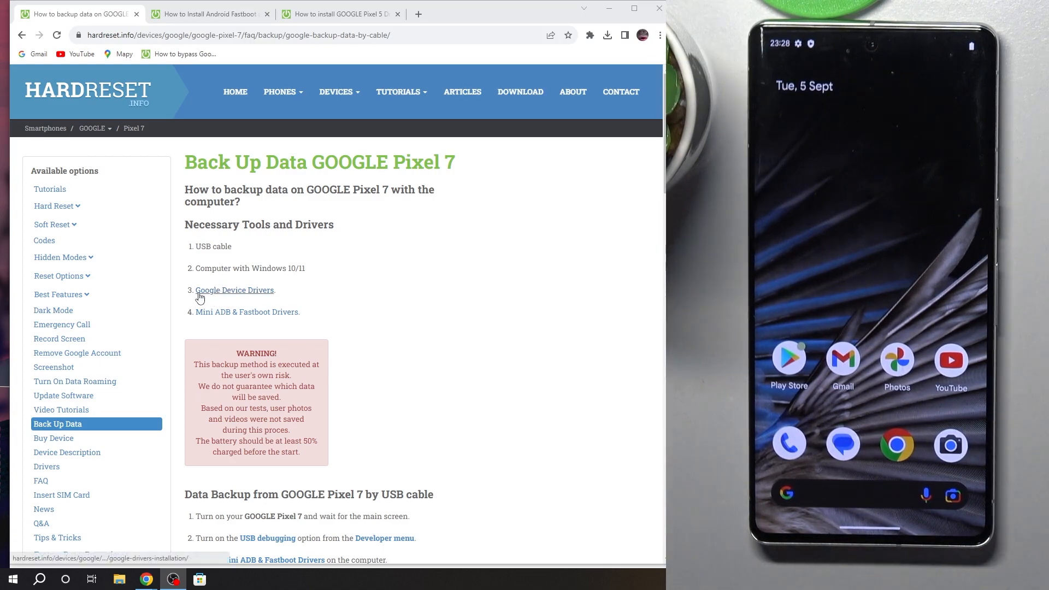
mouse_move(225, 301)
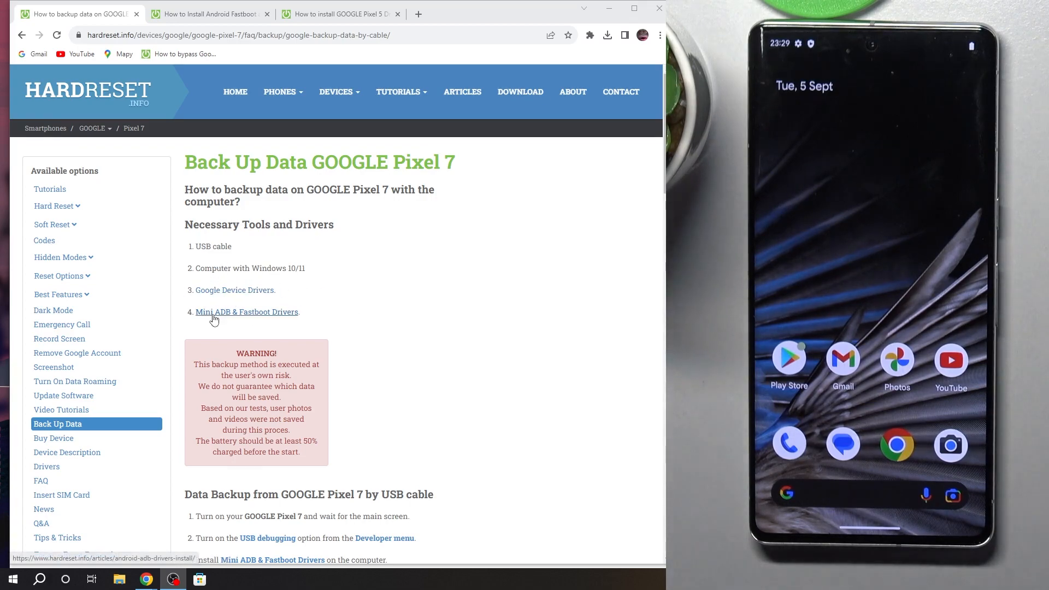
mouse_move(235, 323)
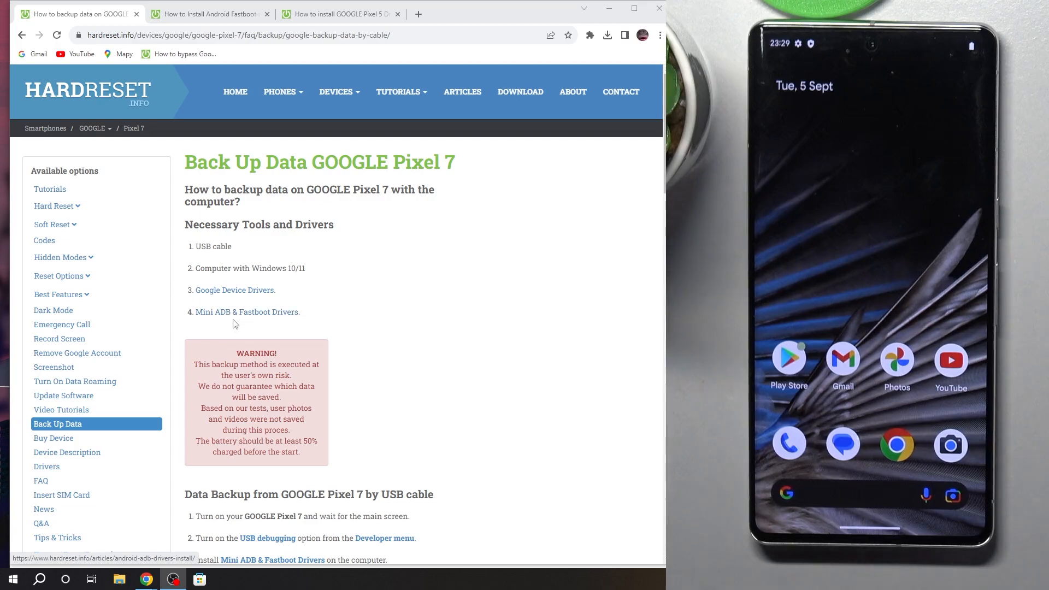
Browse the HardReset.info backup guide steps leading up to the Command Prompt part.
scroll(down, 3)
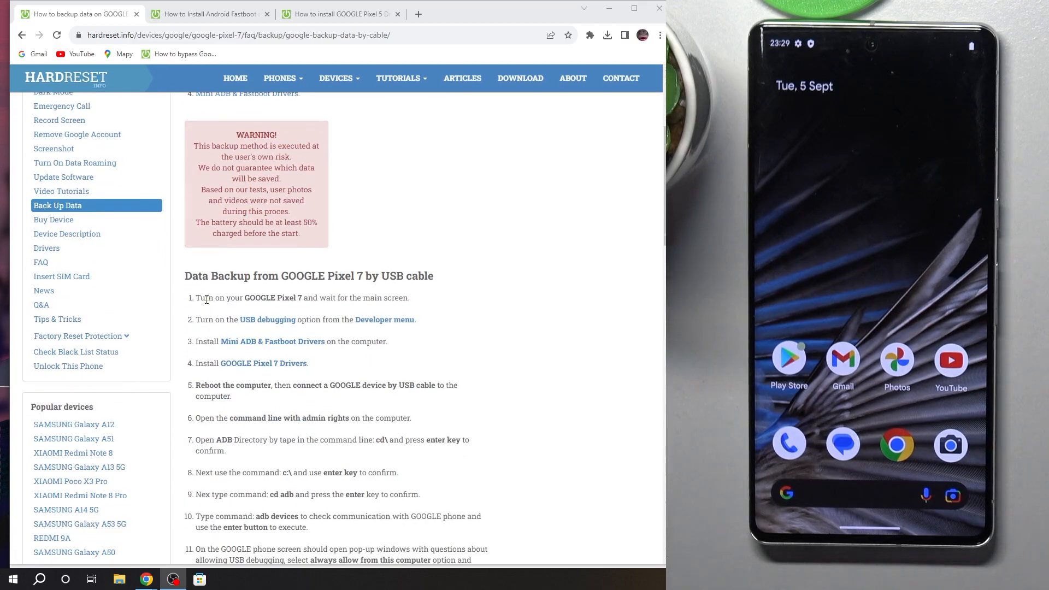
double_click(343, 297)
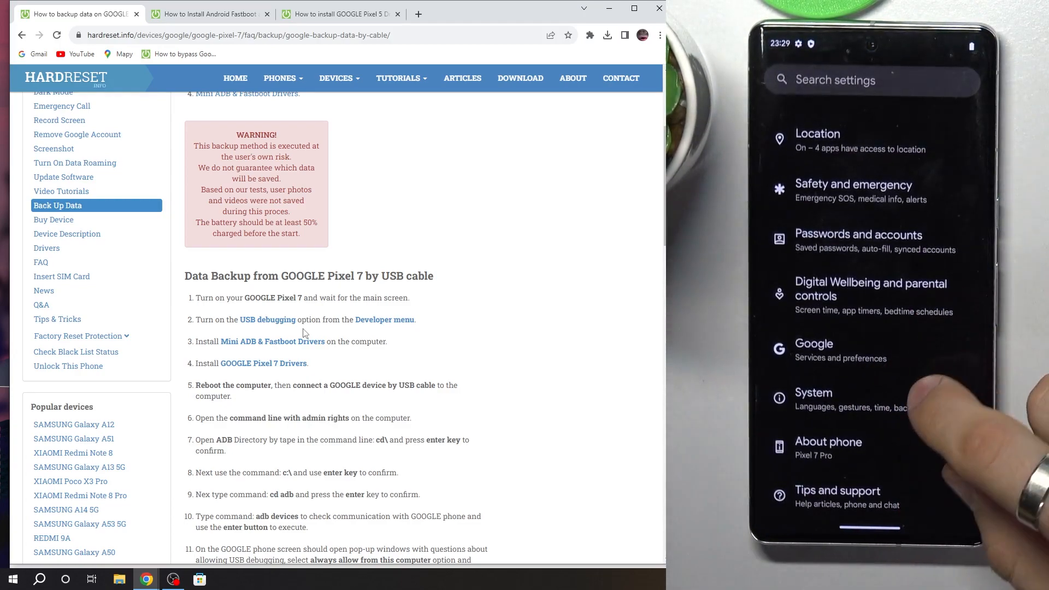
click(814, 398)
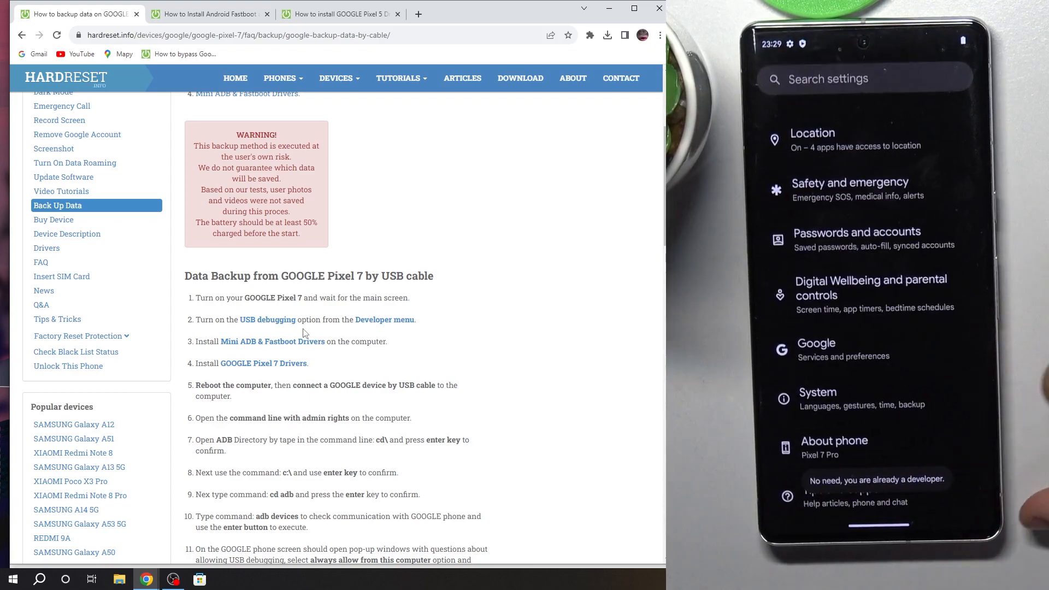
click(818, 400)
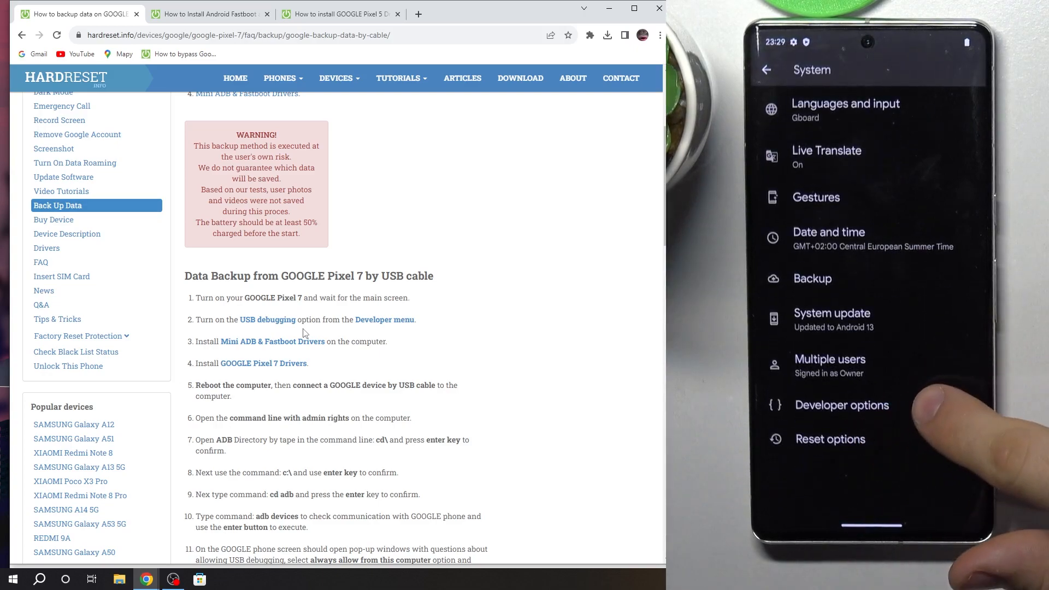
click(841, 404)
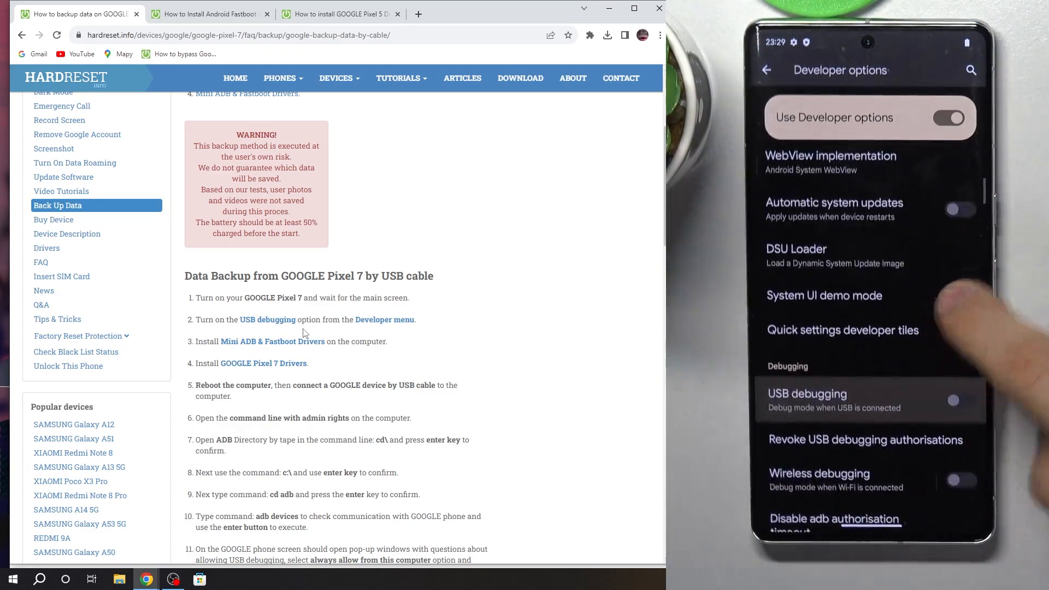
click(953, 400)
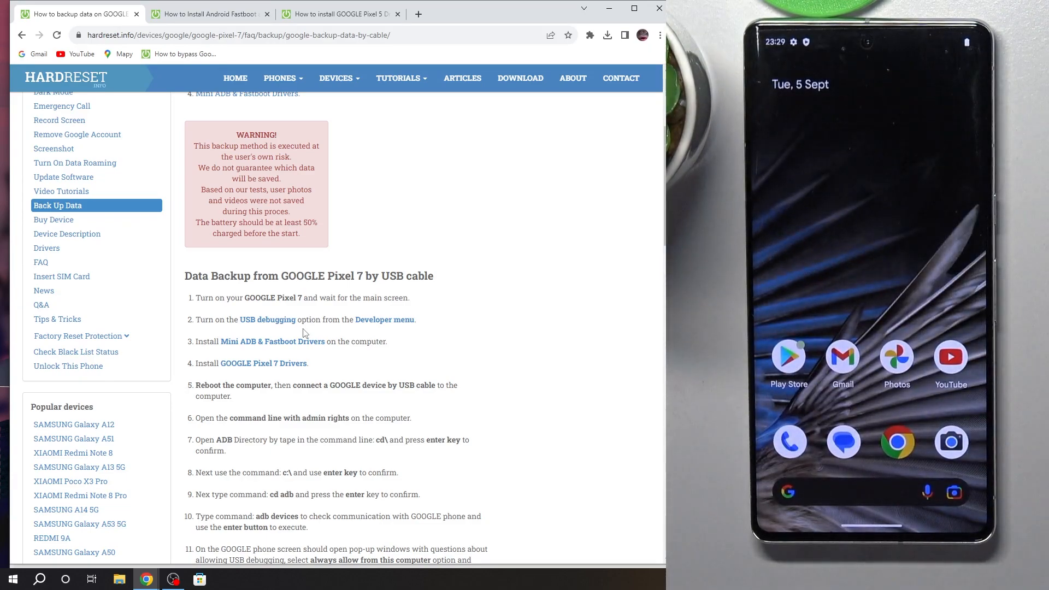
mouse_move(272, 341)
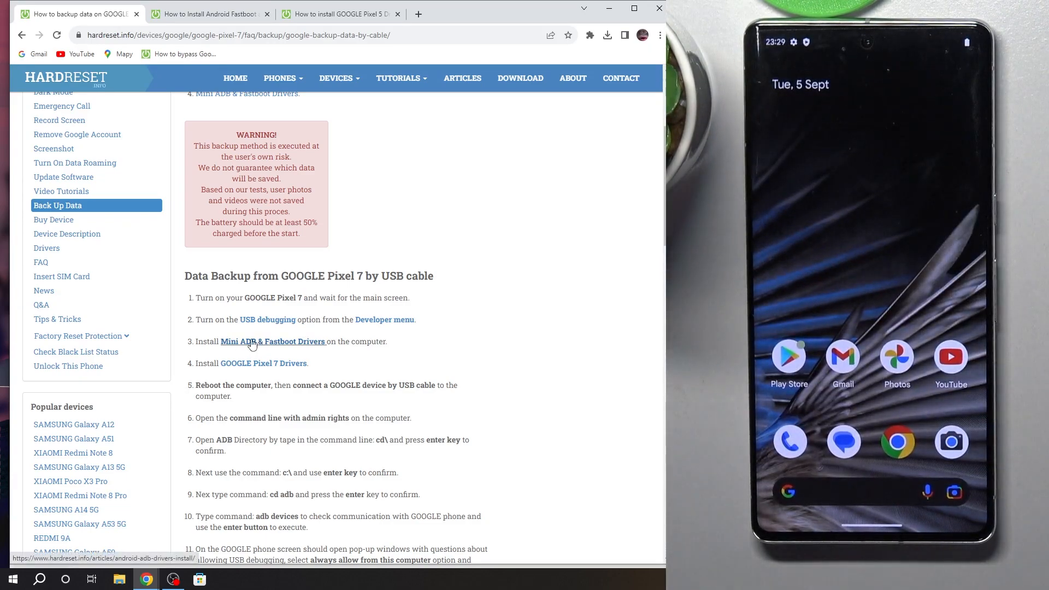
mouse_move(478, 338)
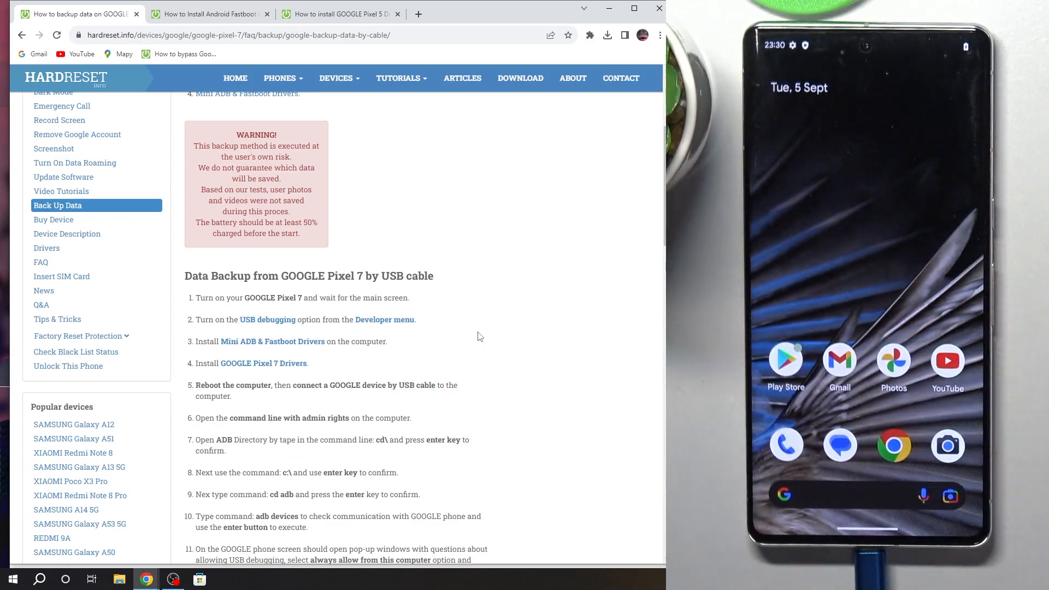
scroll(down, 3)
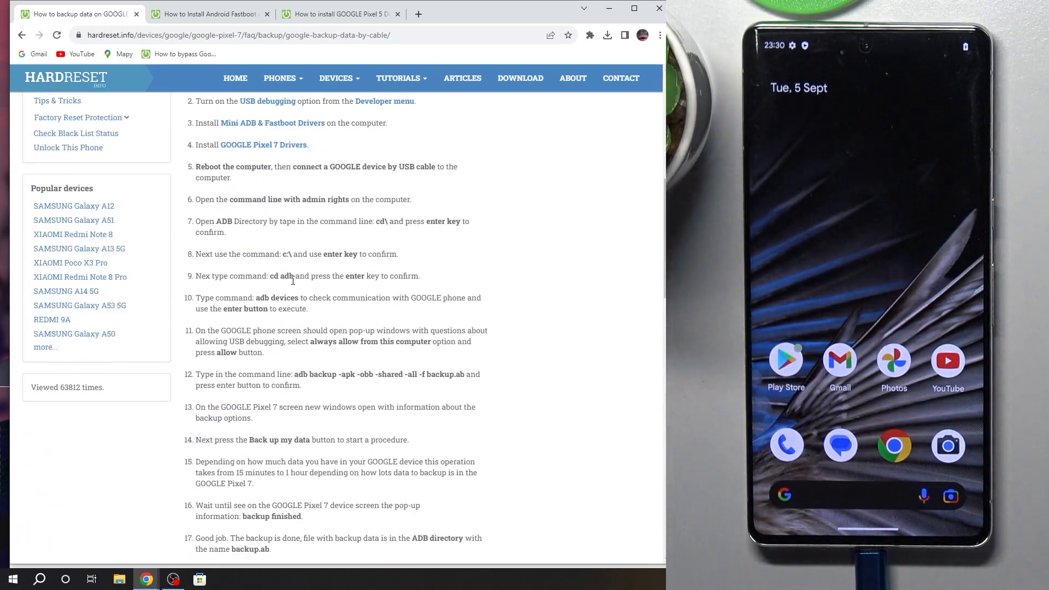
scroll(down, 3)
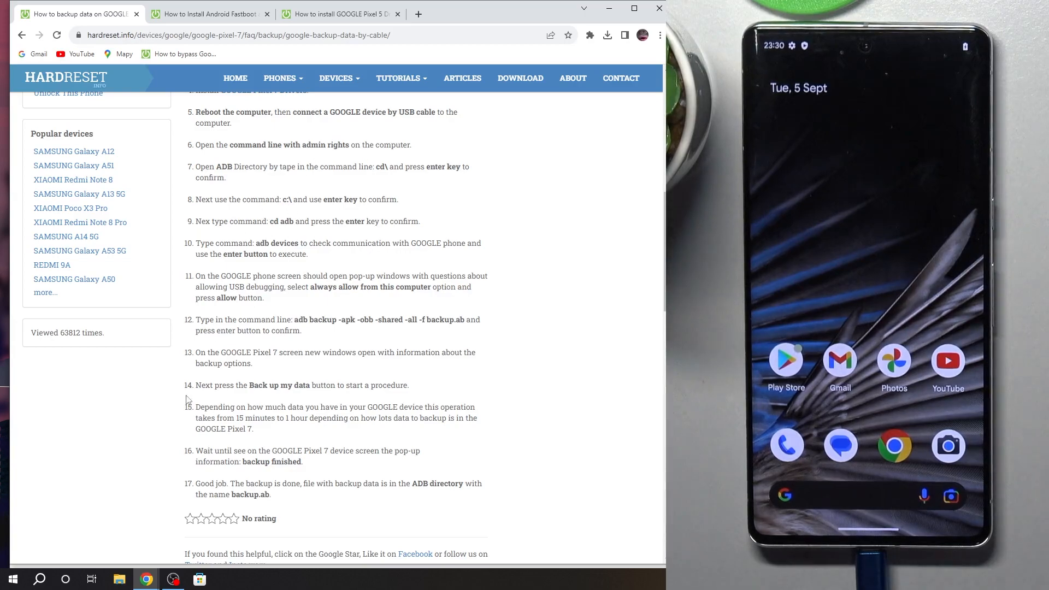
Search the Start menu for 'cmd' and launch Command Prompt as administrator.
click(12, 579)
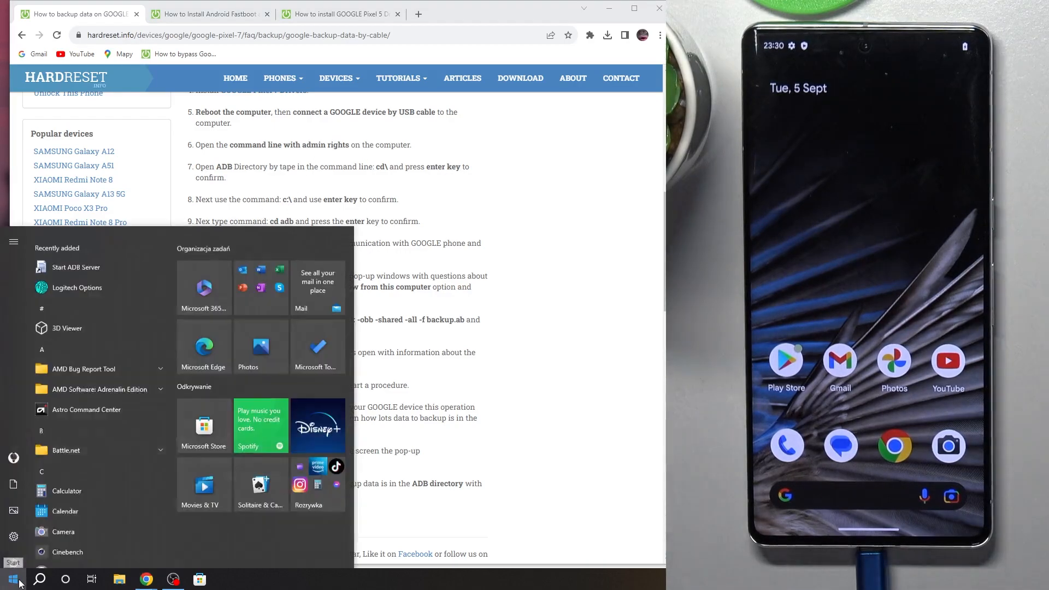
text(cmd)
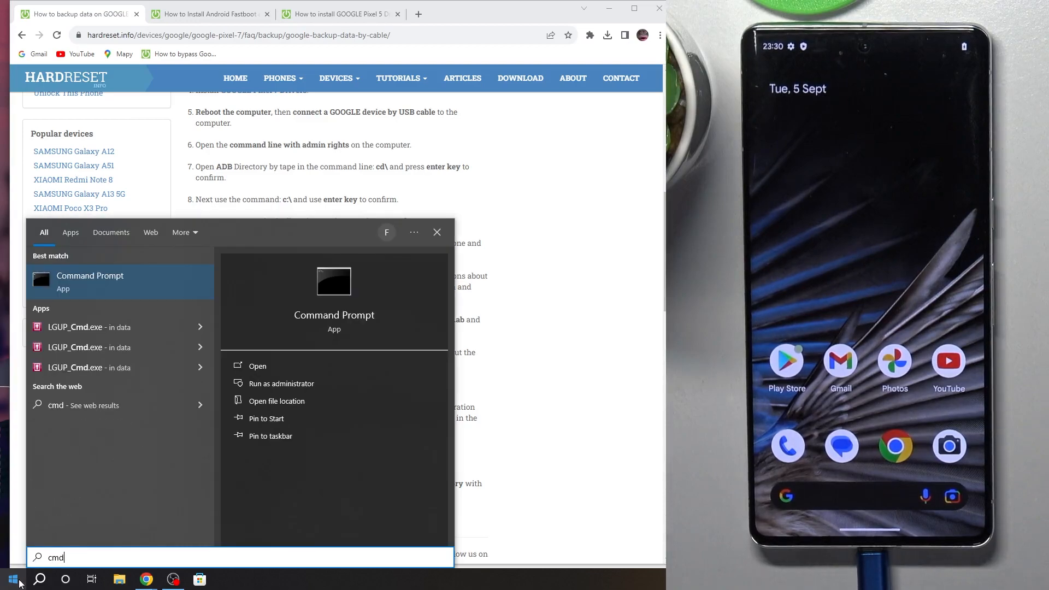
mouse_move(145, 278)
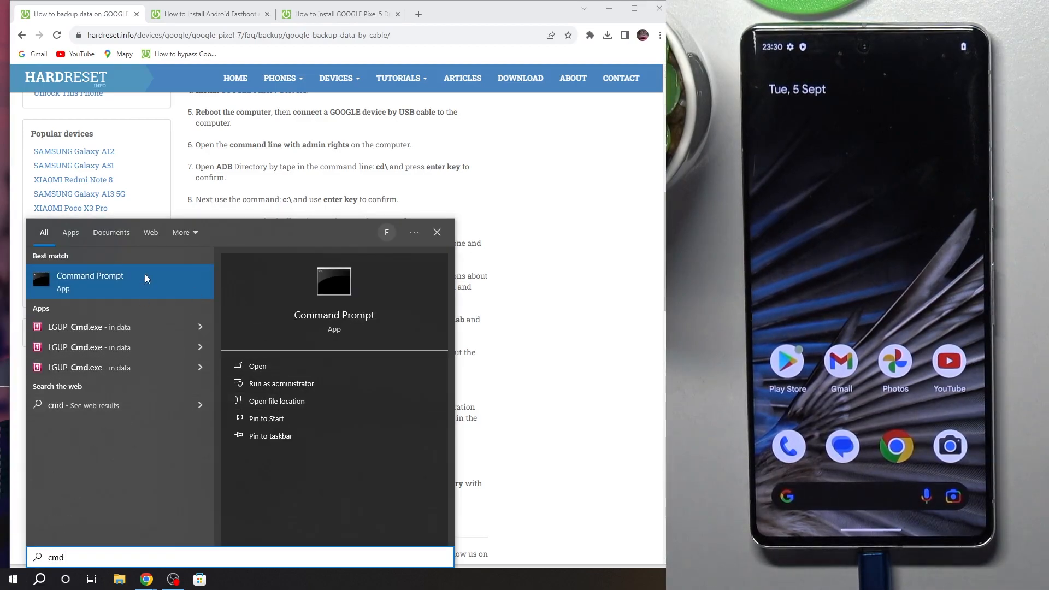
mouse_move(281, 384)
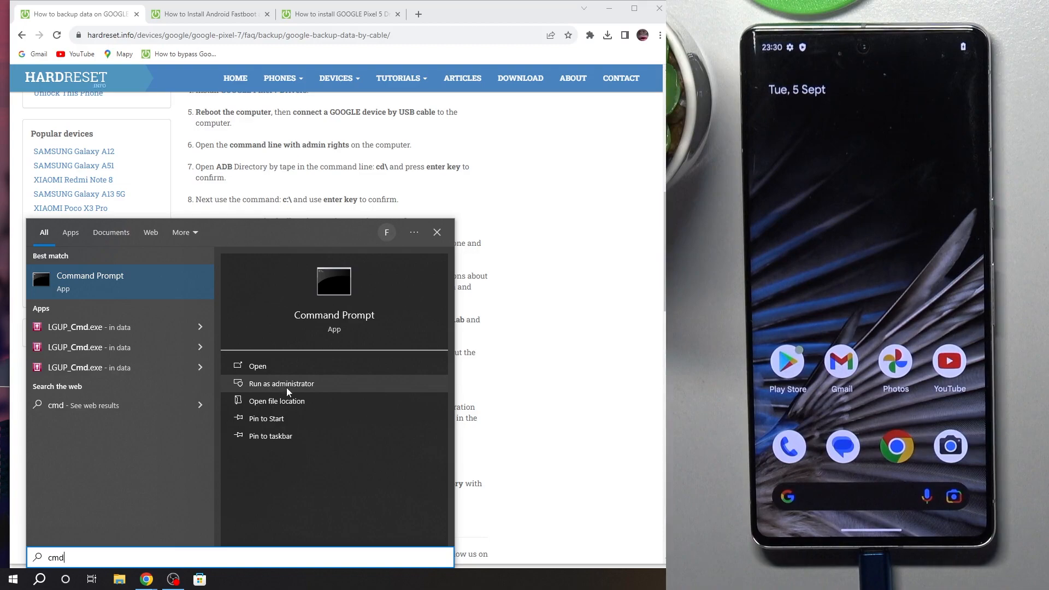
click(281, 383)
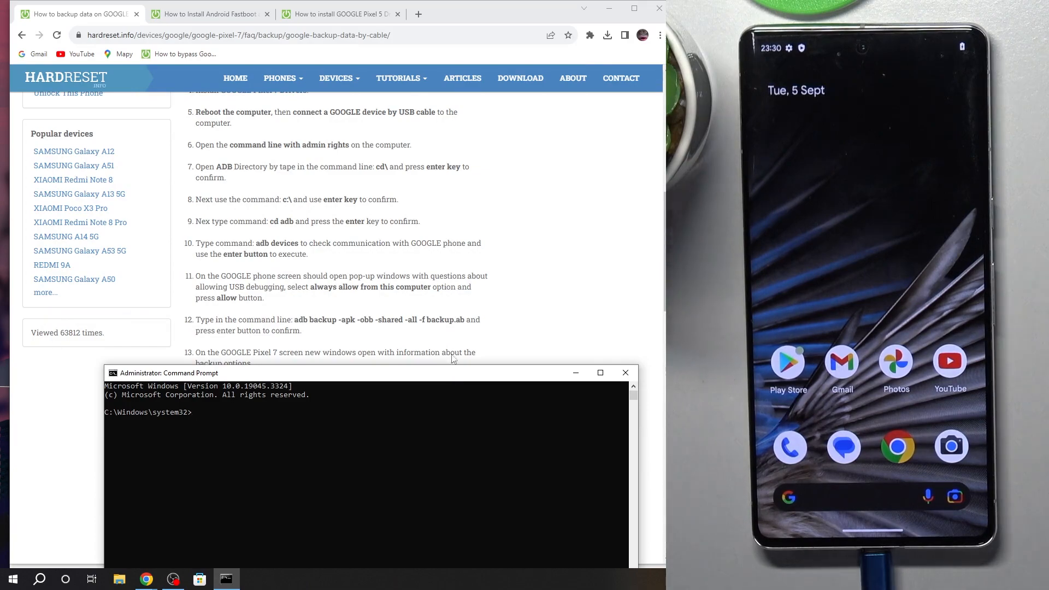
mouse_move(440, 385)
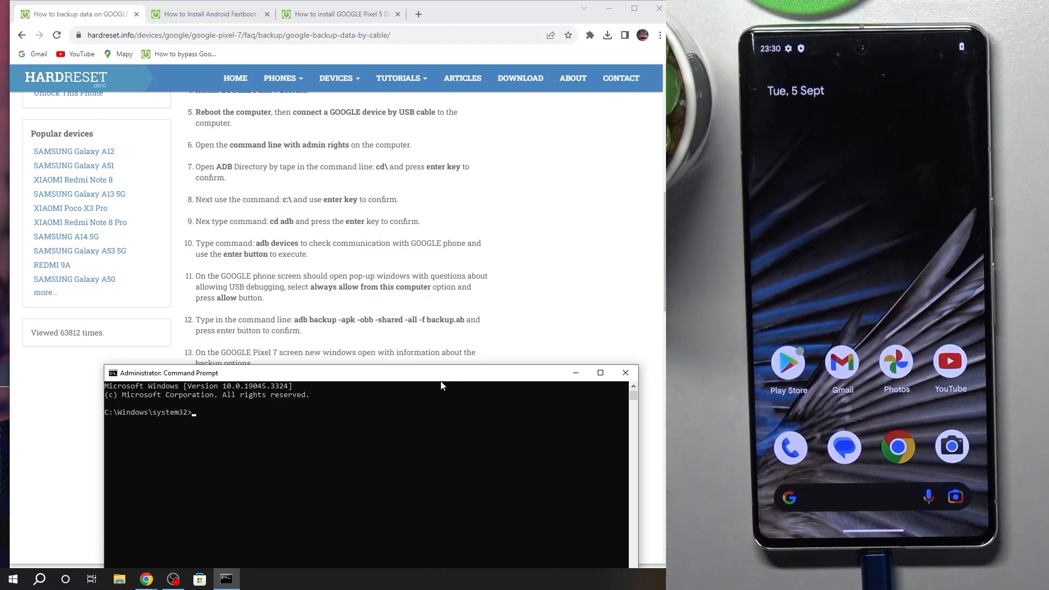
Change directory to the drive root with cd\ and then into C:\ADB.
text(cd\)
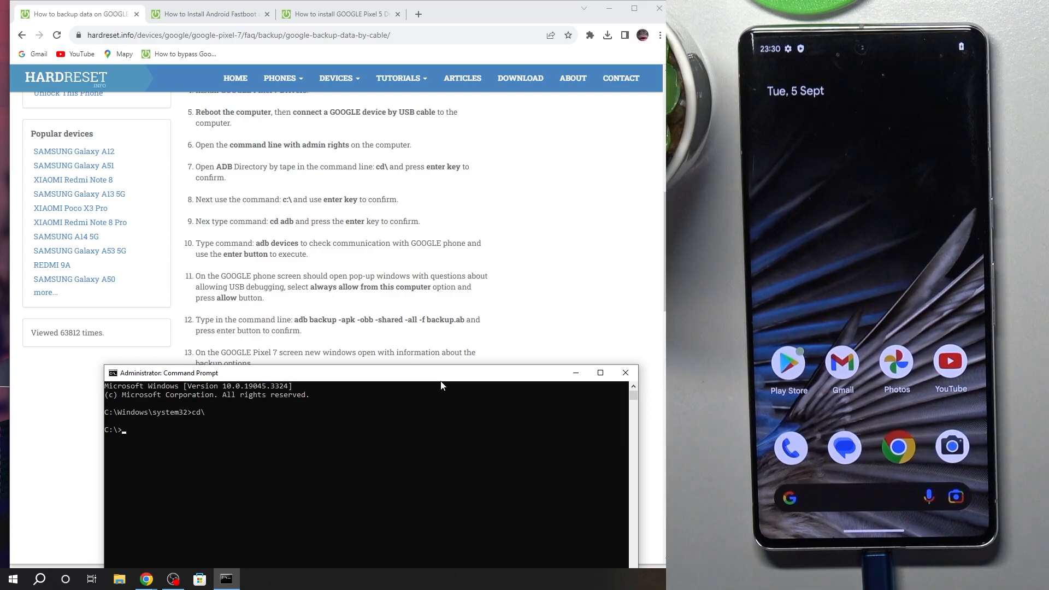
text(cd adb)
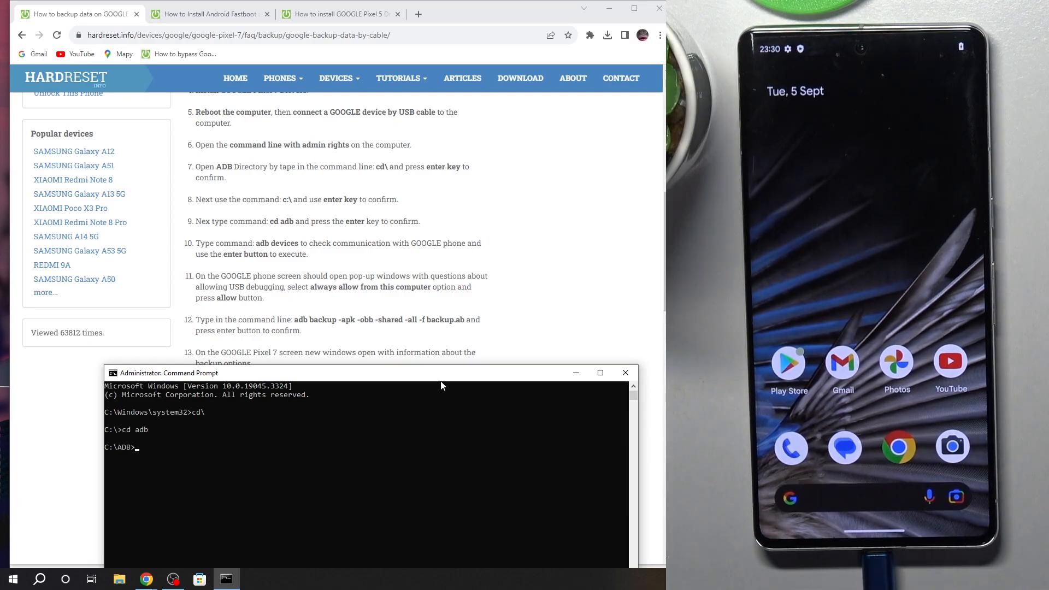
mouse_move(132, 471)
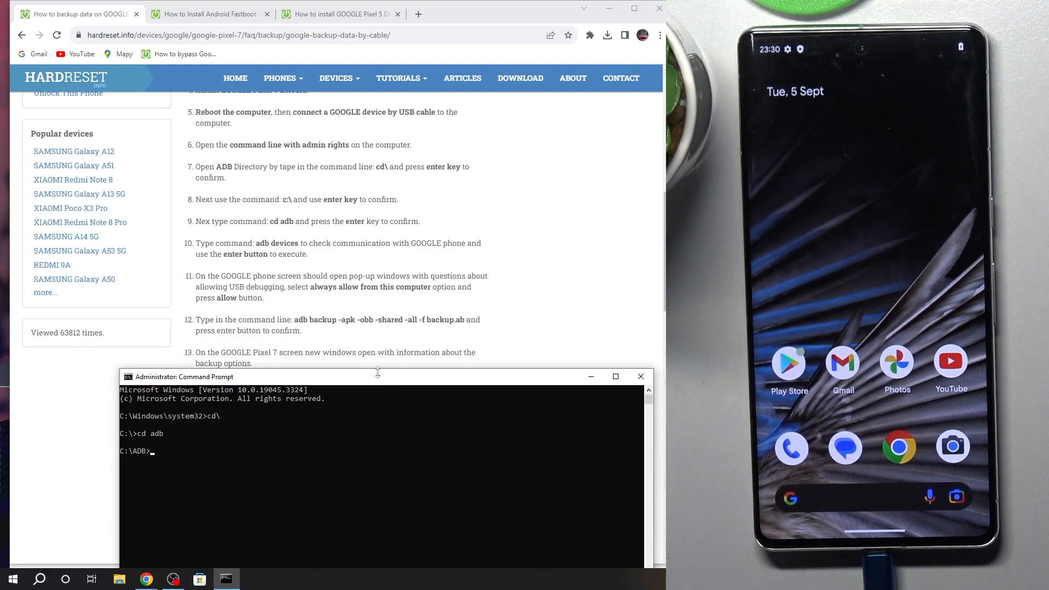
scroll(down, 3)
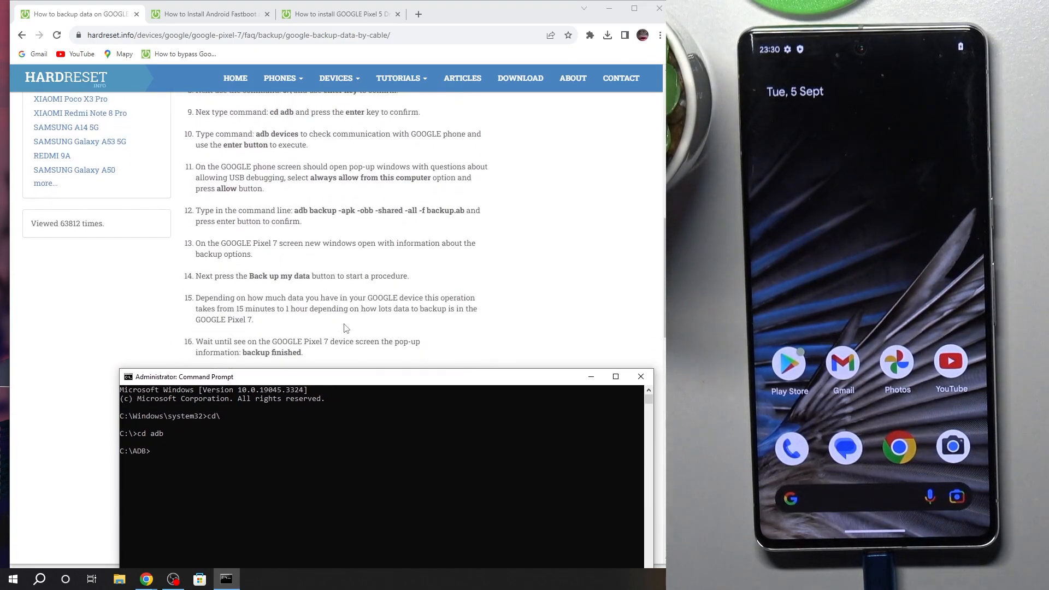
scroll(up, 3)
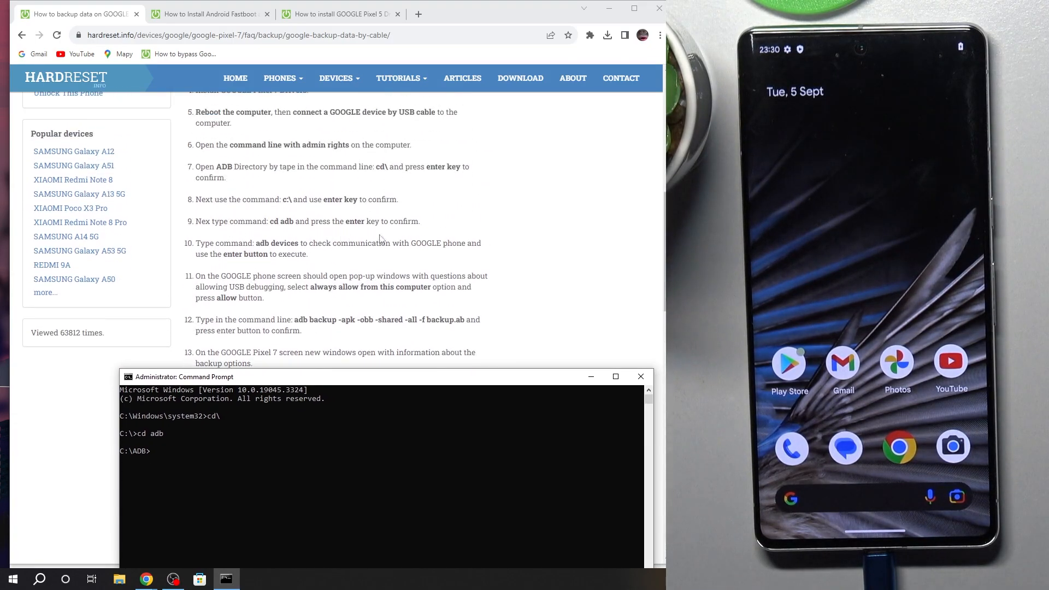
mouse_move(311, 237)
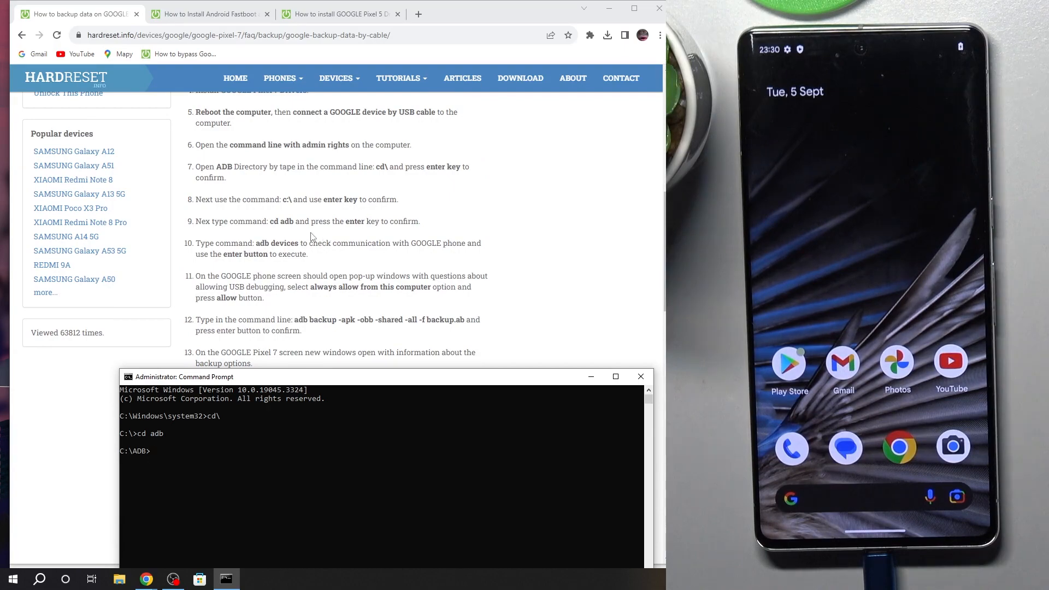
scroll(down, 3)
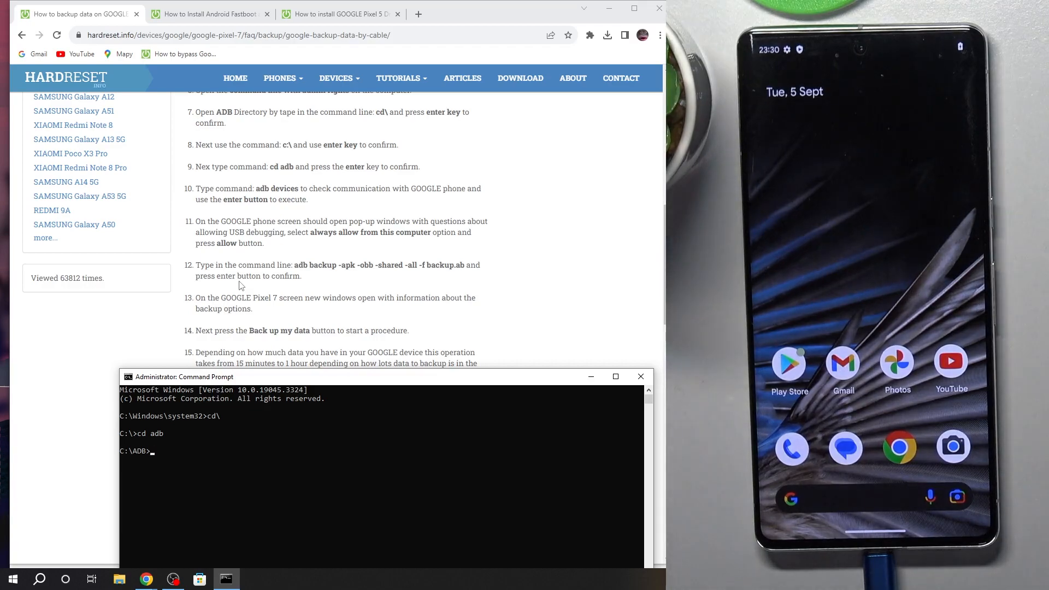
Run adb devices and confirm the Pixel 7 appears as a connected device.
text(adb)
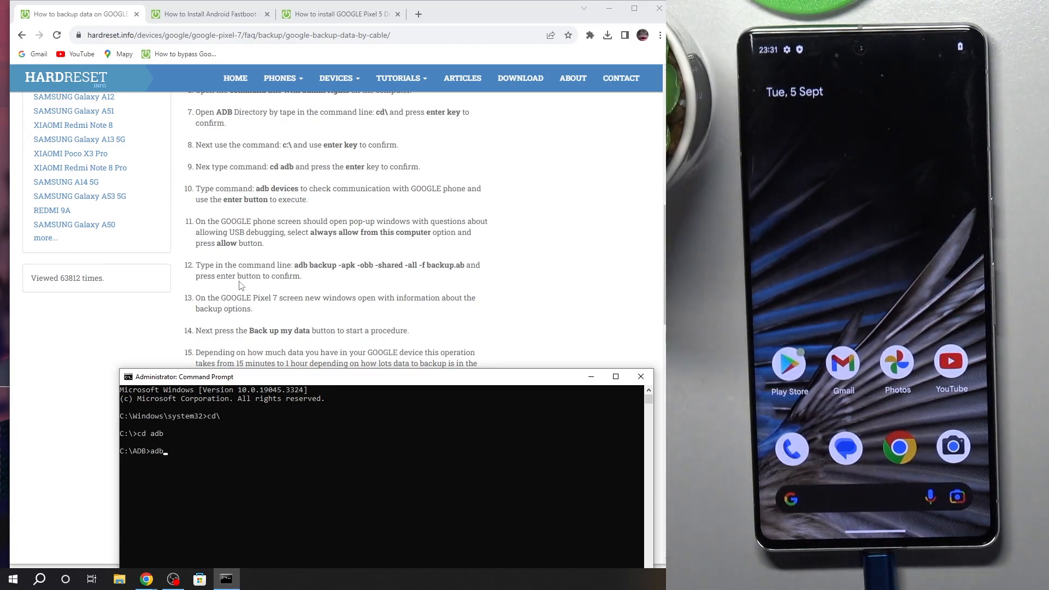
text(devices)
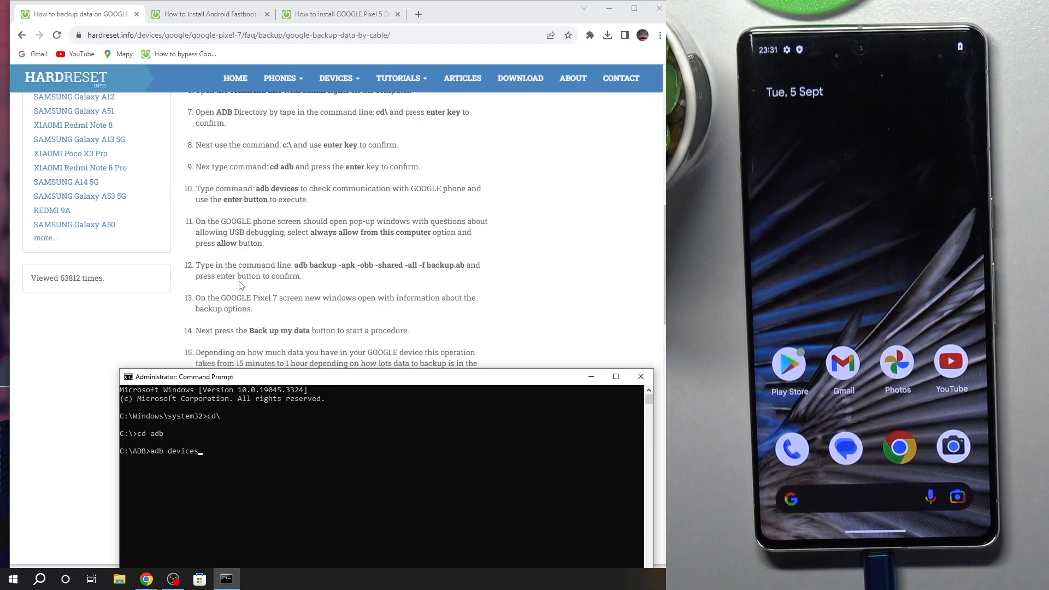
key(Return)
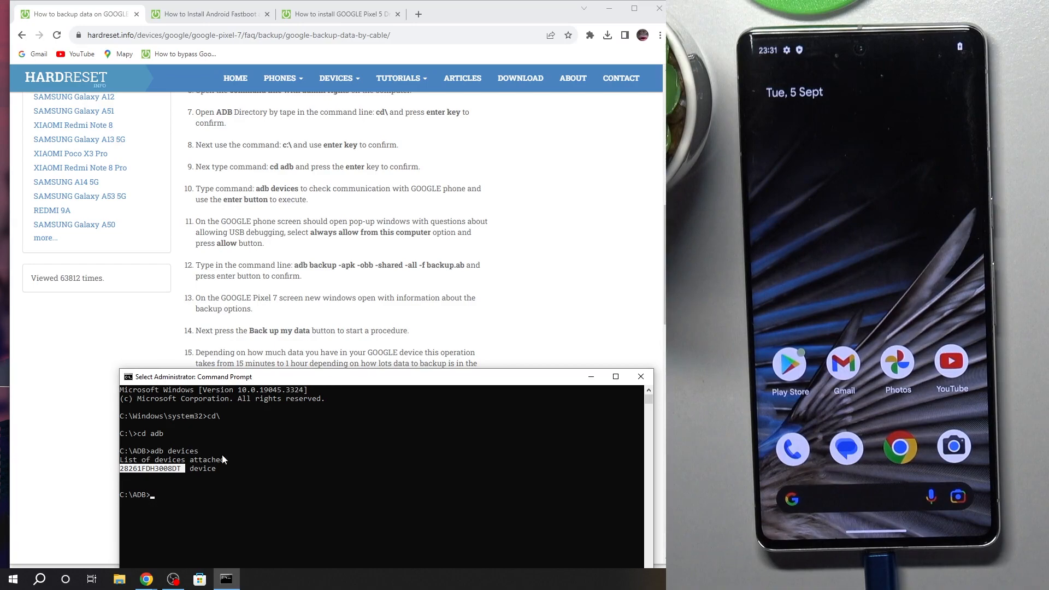
scroll(down, 3)
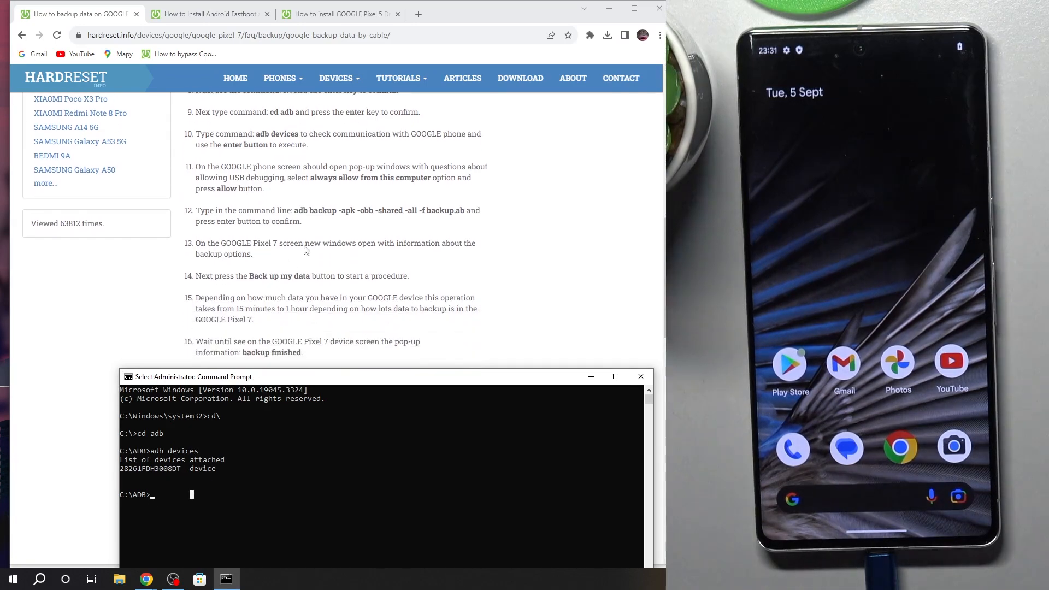
Copy the 'adb backup -apk -obb -shared -all -f backup.ab' command from step 12 of the guide.
click(640, 376)
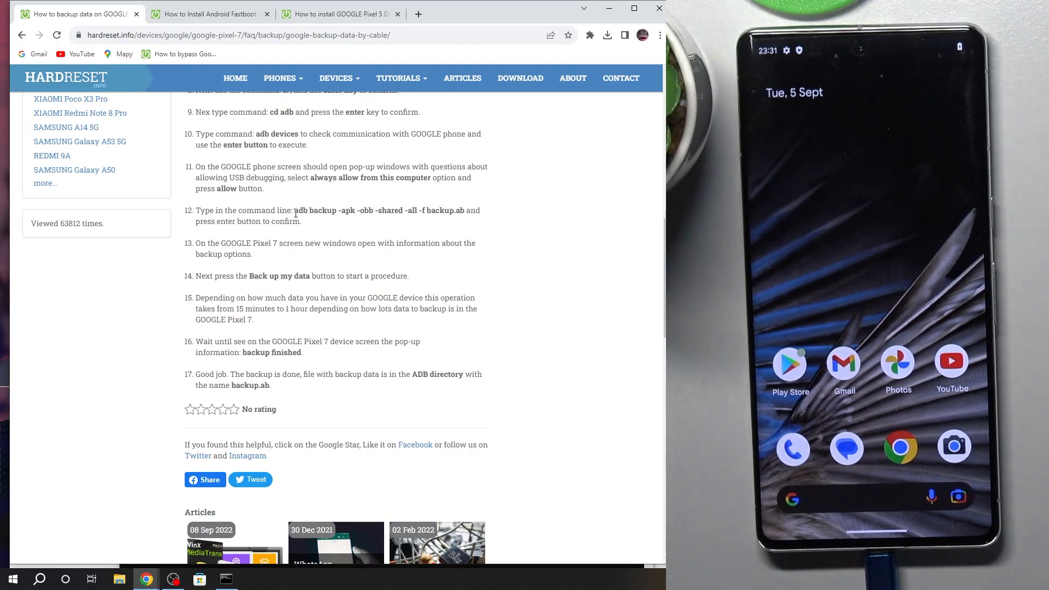
drag(294, 210, 401, 210)
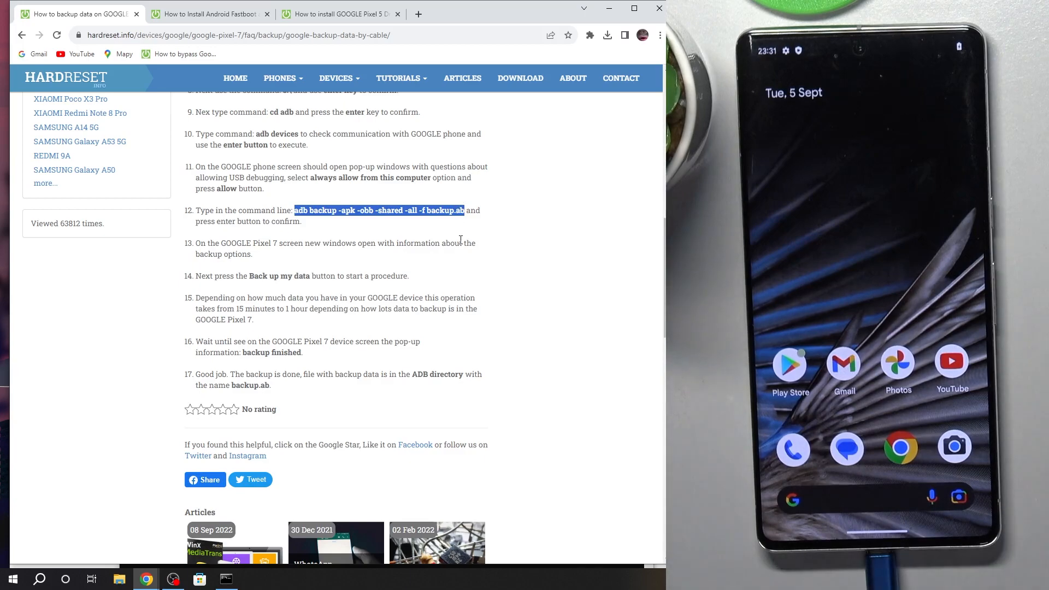
click(226, 580)
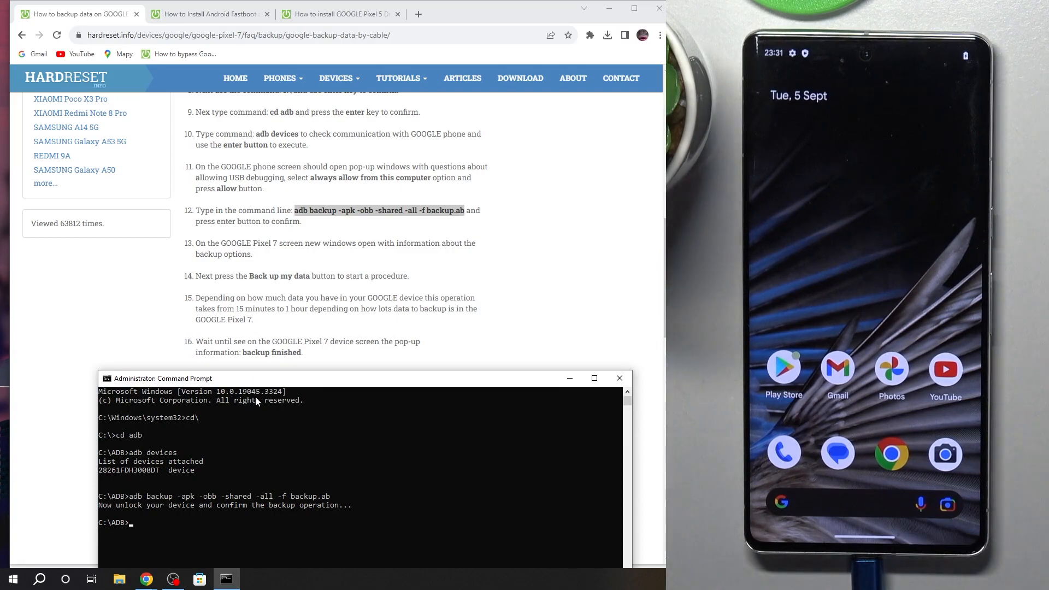
scroll(down, 3)
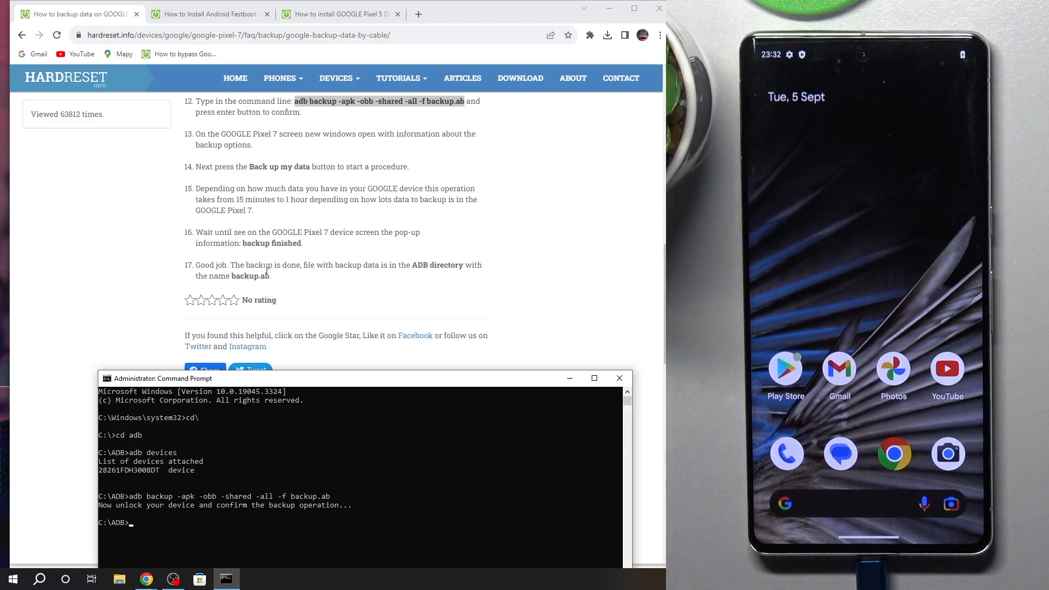
mouse_move(288, 389)
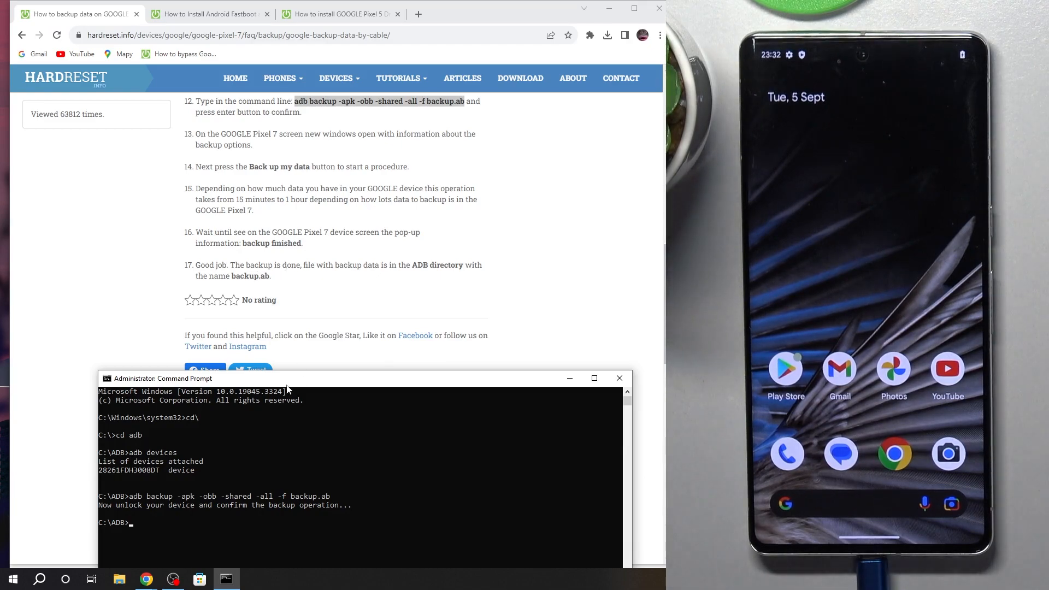